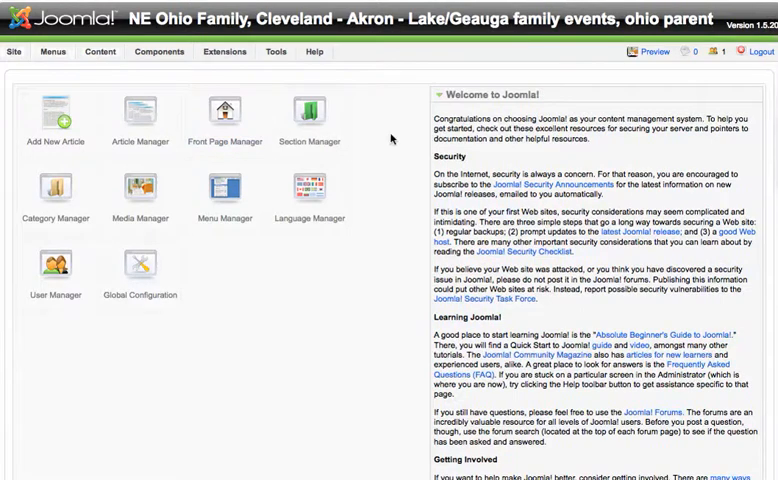
- Reach the Module Manager from the Extensions menu of the Control Panel
left_click(160, 52)
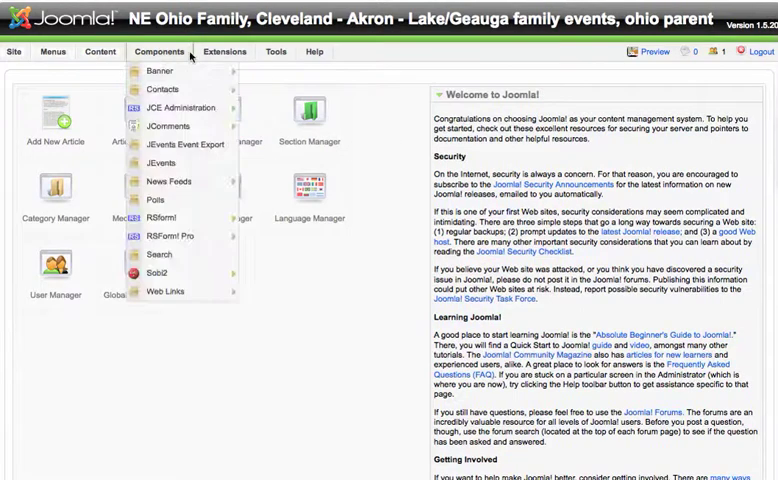
left_click(224, 52)
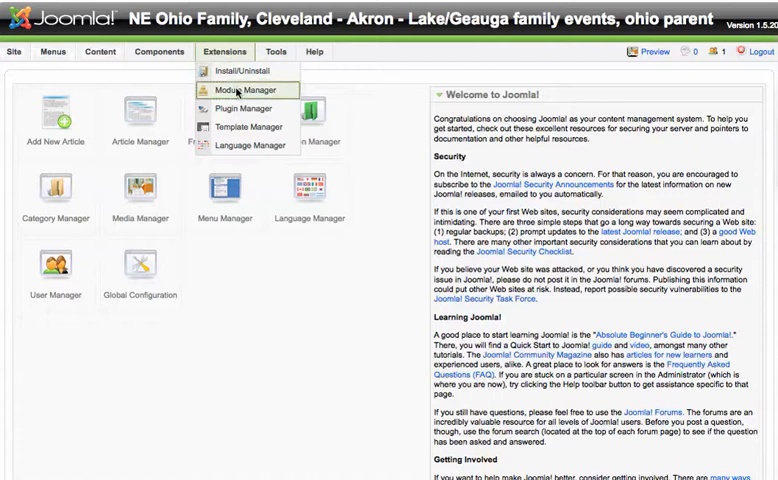
left_click(242, 90)
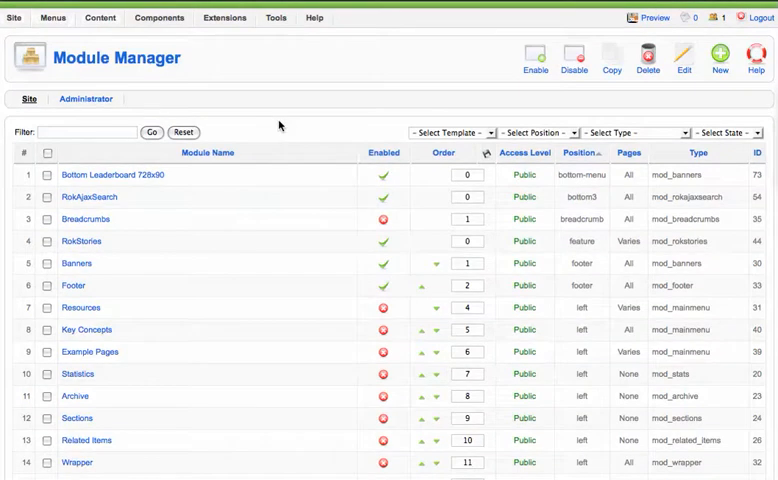
mouse_move(540, 138)
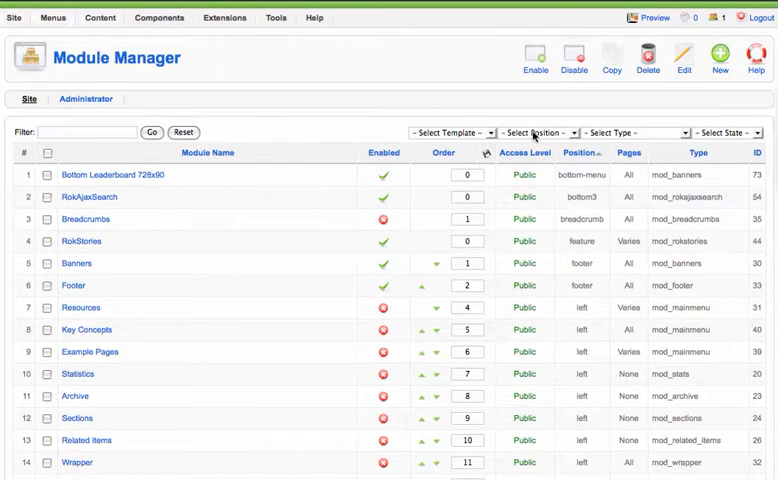
- Filter the module list to the 'right' position using the Select Position dropdown
left_click(538, 132)
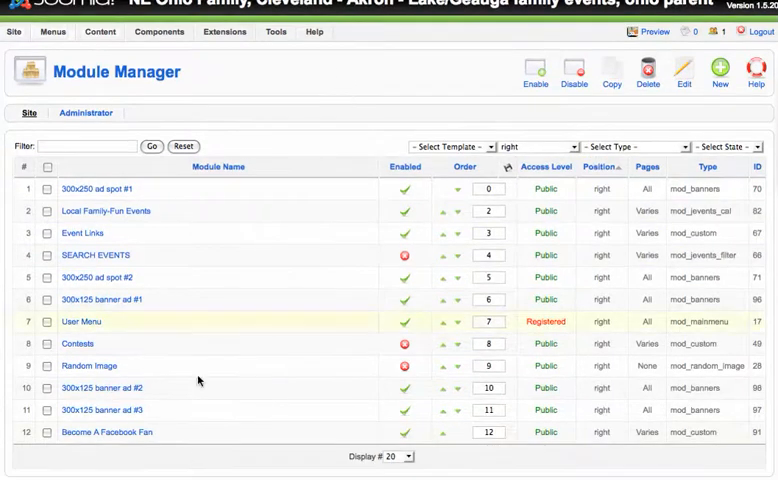
mouse_move(96, 188)
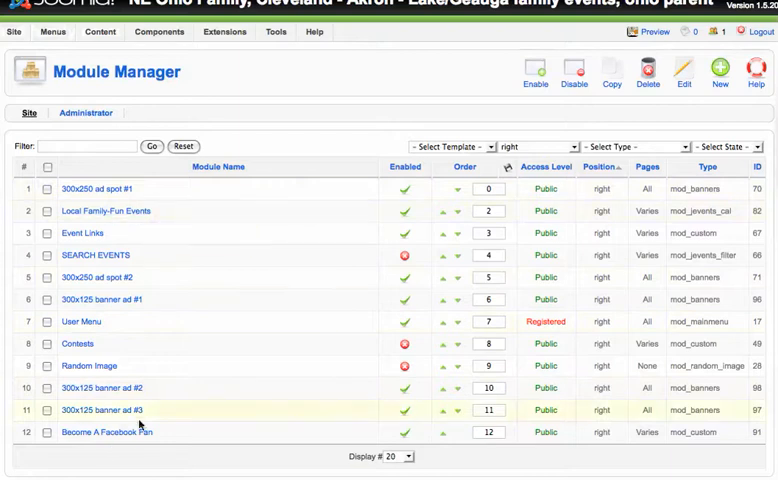
mouse_move(268, 366)
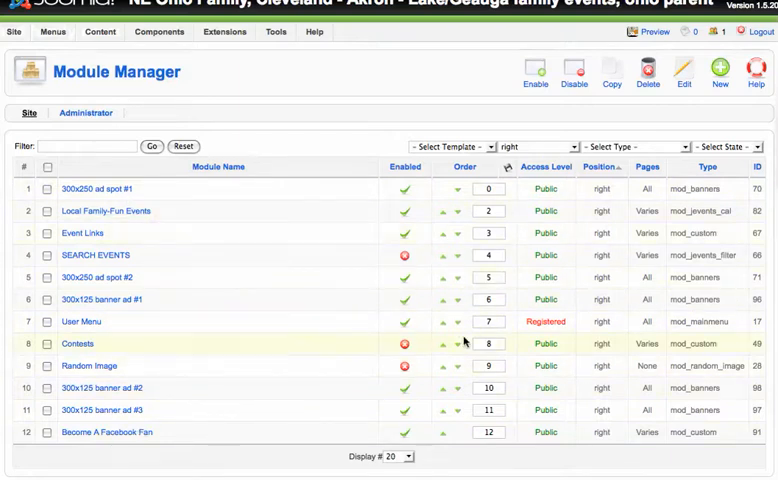
left_click(488, 256)
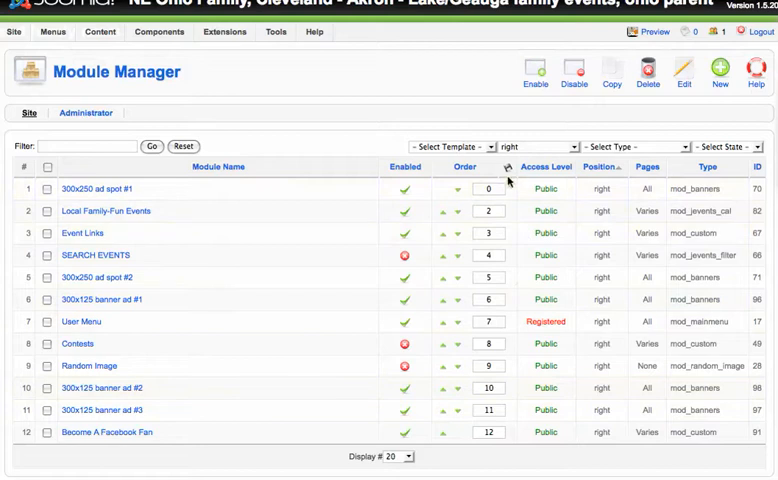
mouse_move(508, 168)
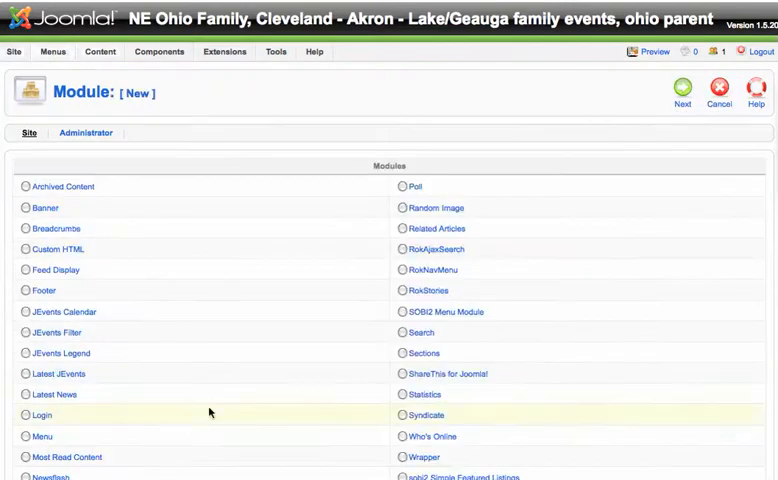
mouse_move(58, 250)
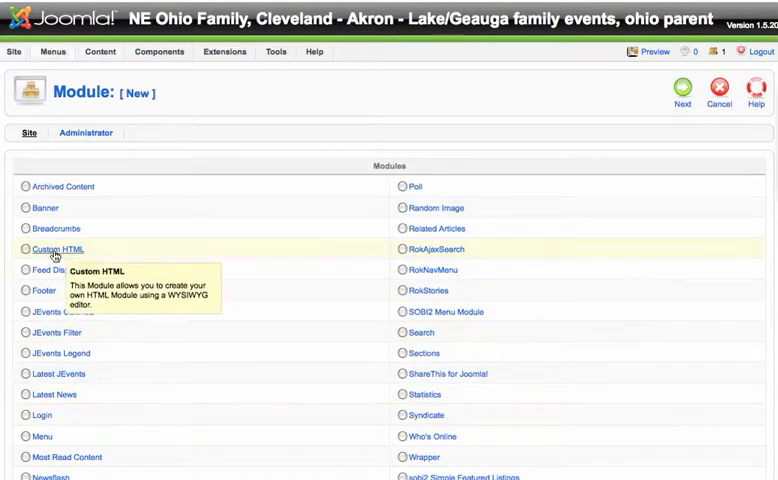
- Choose Custom HTML as the type for the new module
left_click(24, 250)
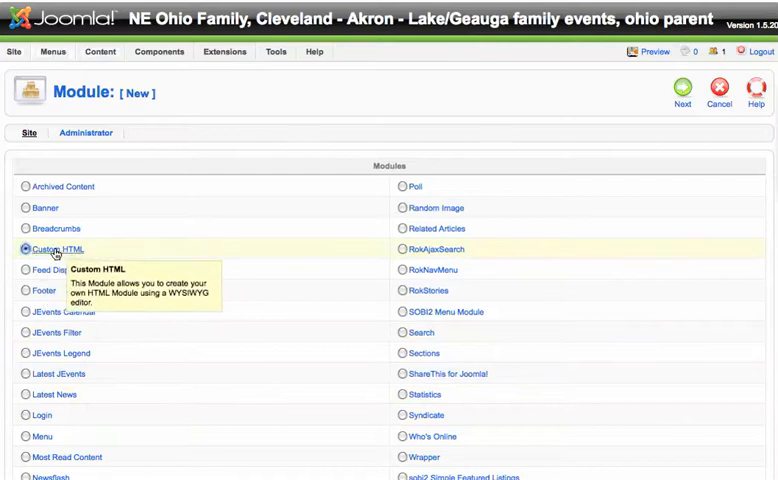
mouse_move(198, 256)
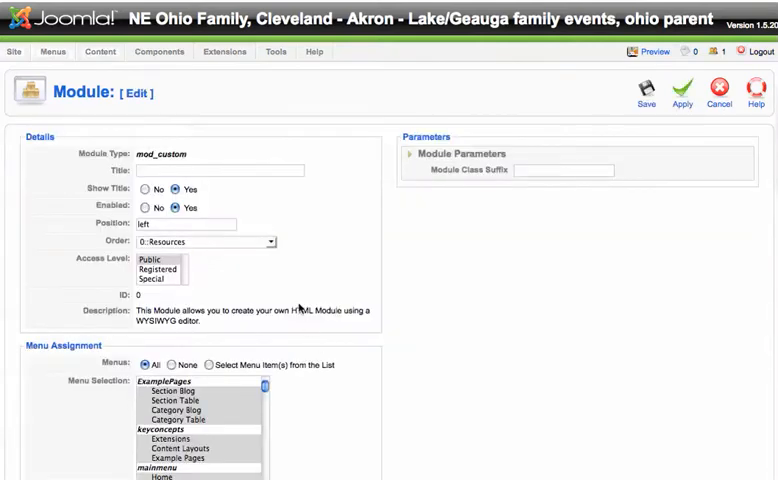
- Title the new module 'Blog photo link'
left_click(218, 170)
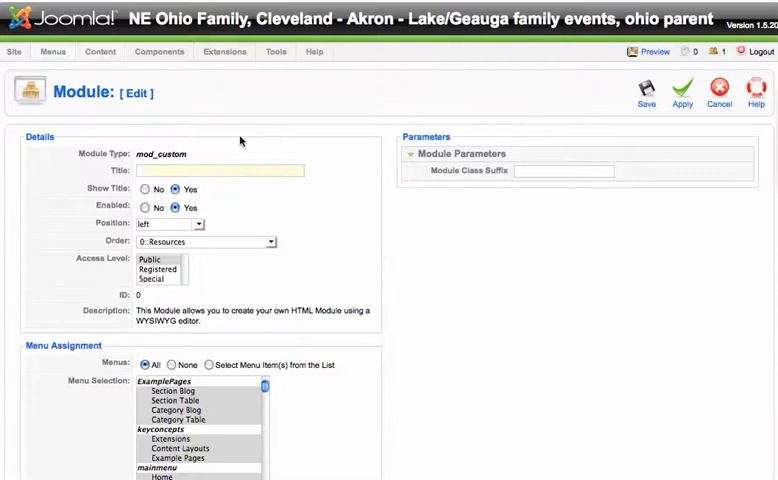
type("Nlog photo")
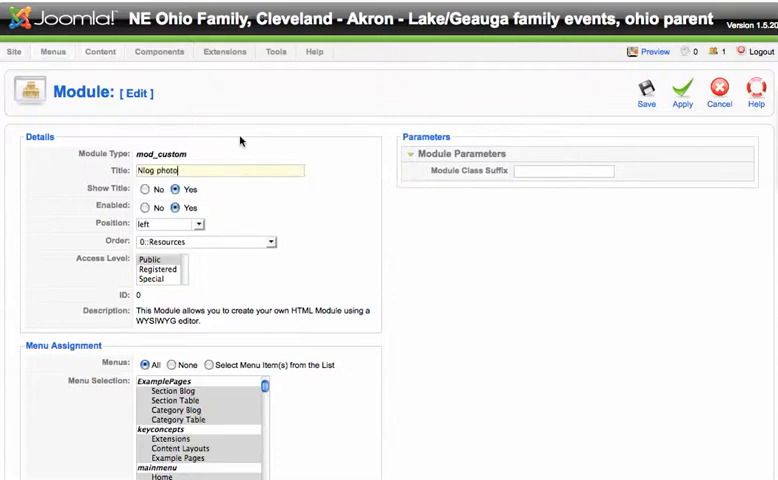
type("link")
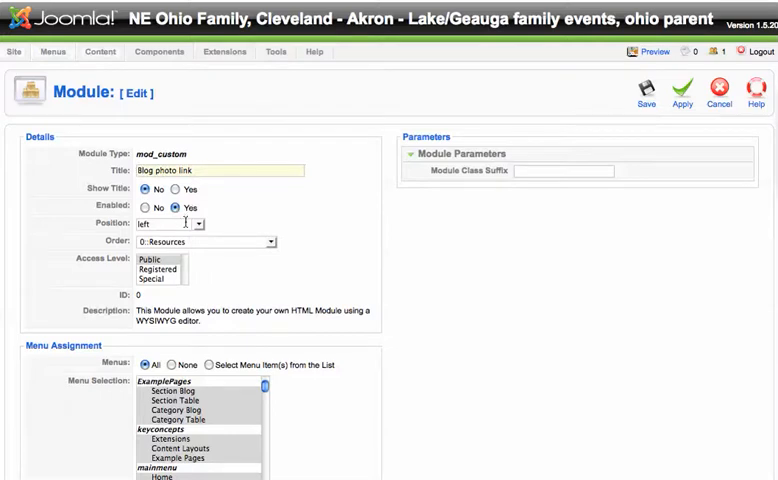
- Assign the module to the right position, correcting a first pick of newsflash
left_click(198, 224)
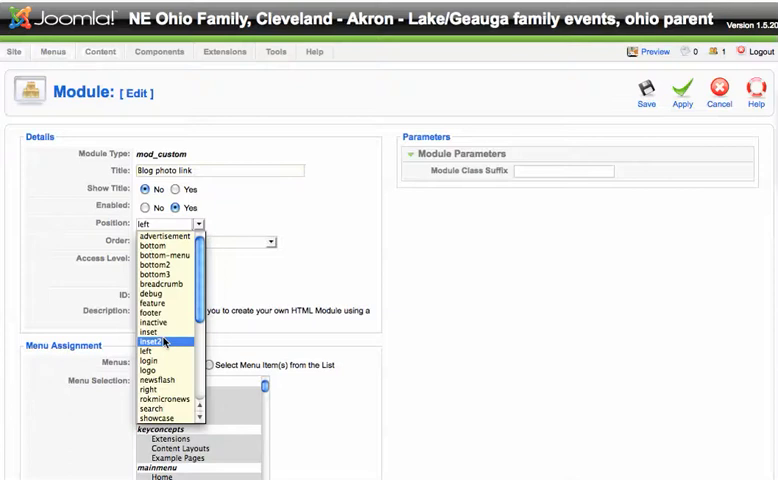
left_click(148, 378)
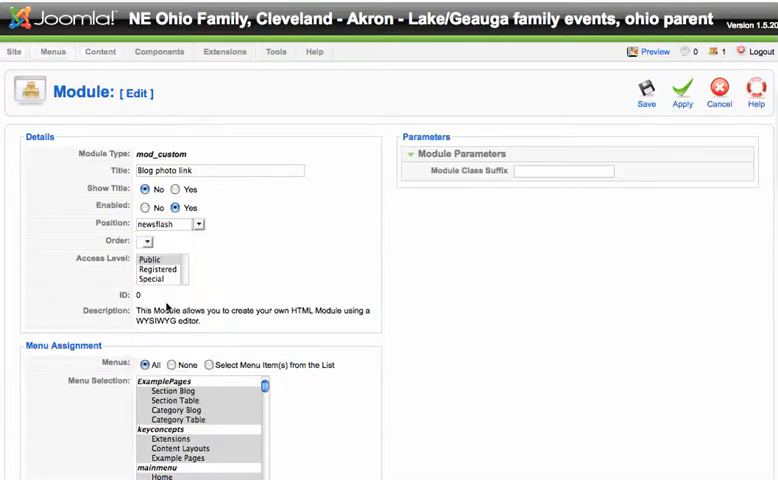
left_click(194, 224)
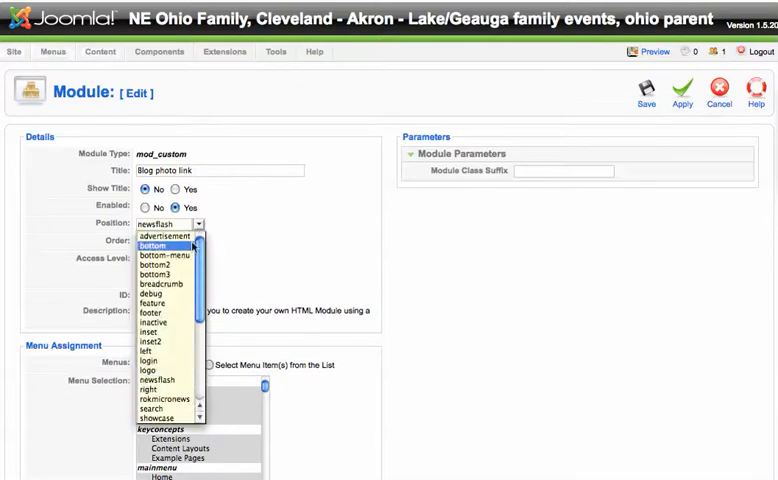
left_click(160, 380)
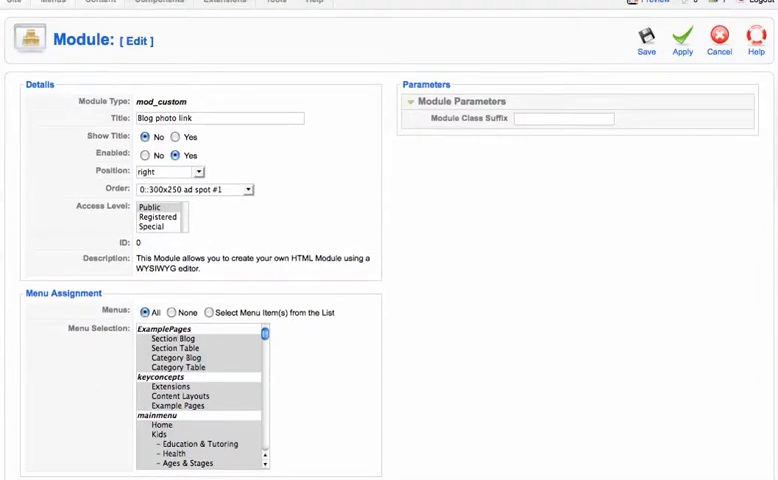
- Place the cursor in the empty Custom Output editor ready for content
scroll("down", 3)
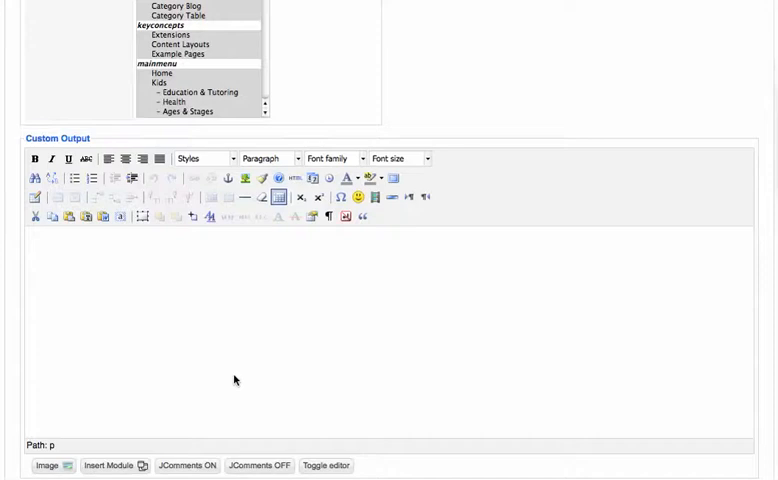
mouse_move(304, 306)
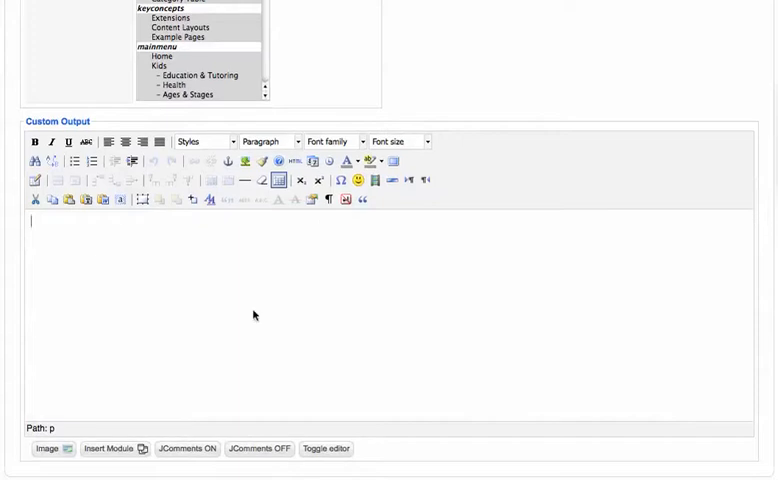
left_click(50, 448)
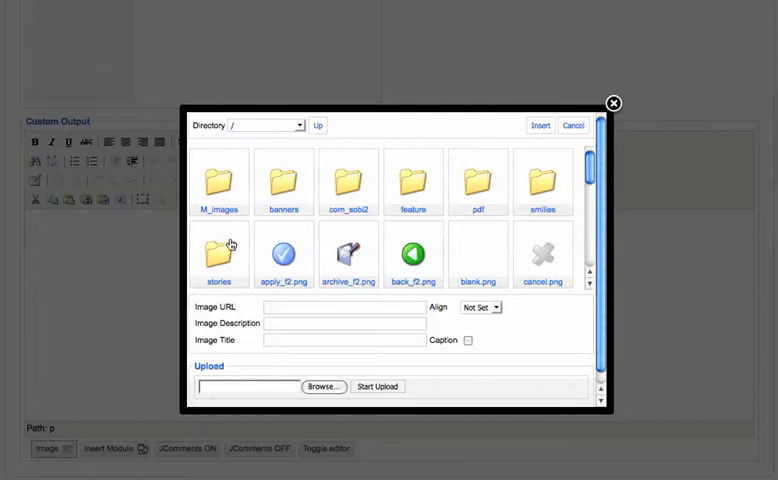
- Insert the guitarist photo into the Custom Output content
scroll("down", 3)
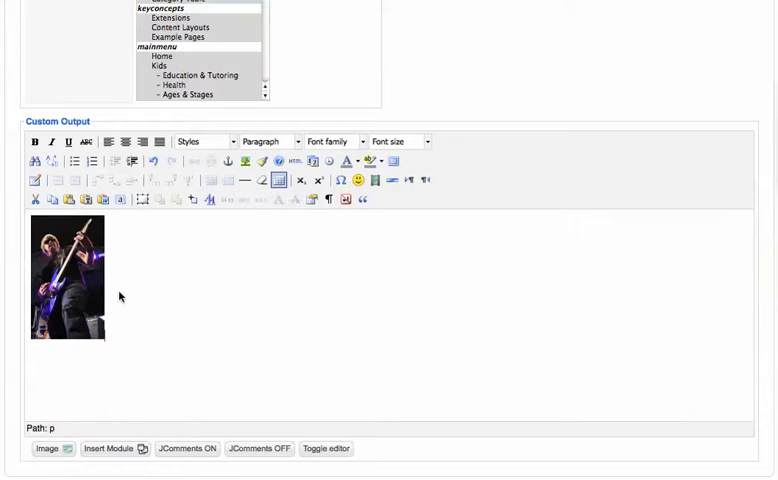
- Add 'Read My Blog' under the photo and center both image and text
type("Read")
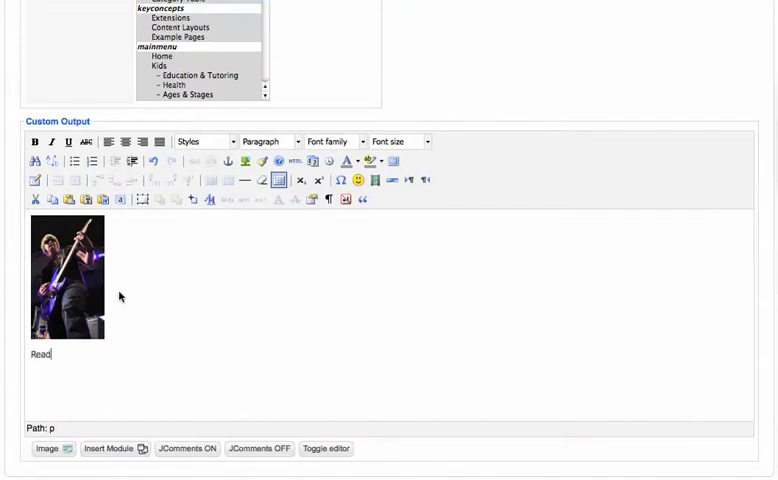
type("My Blog")
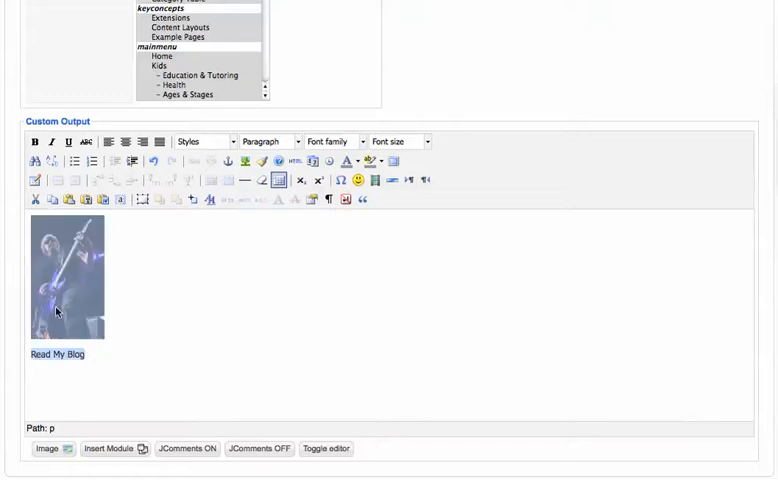
left_click(124, 140)
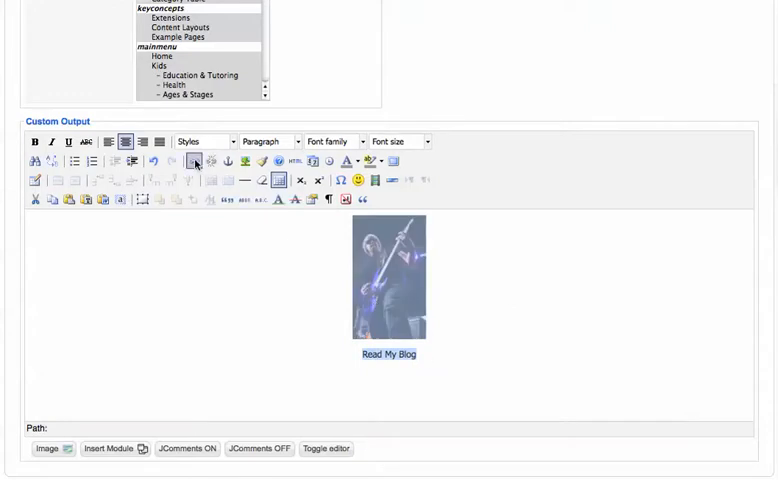
left_click(194, 160)
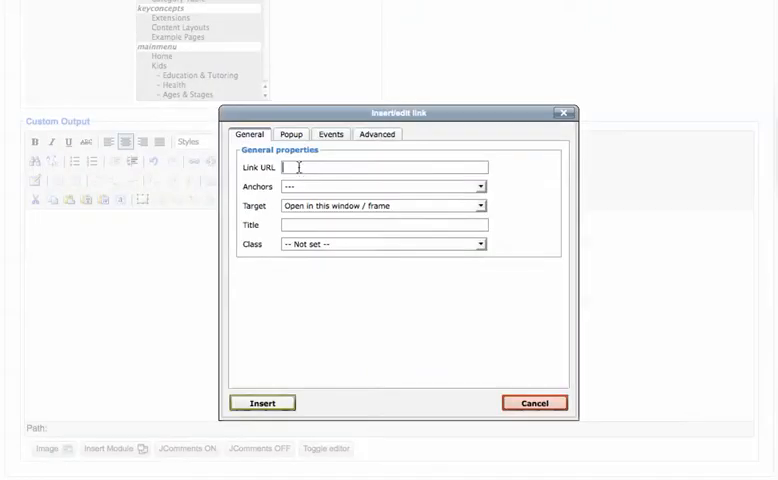
mouse_move(362, 172)
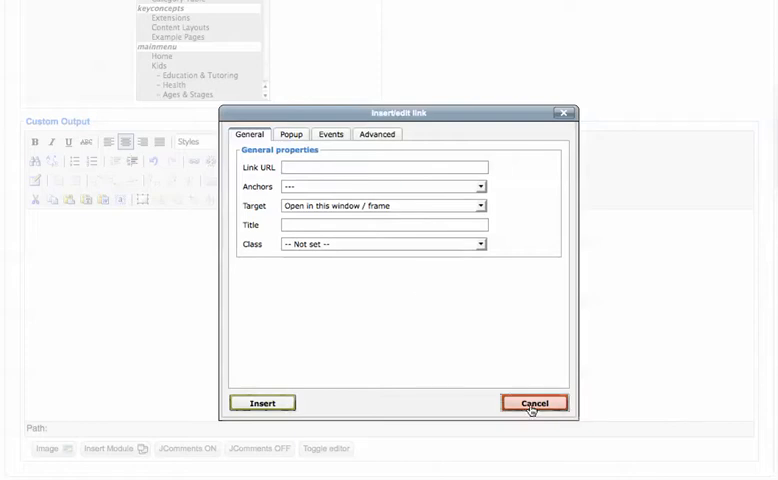
left_click(534, 402)
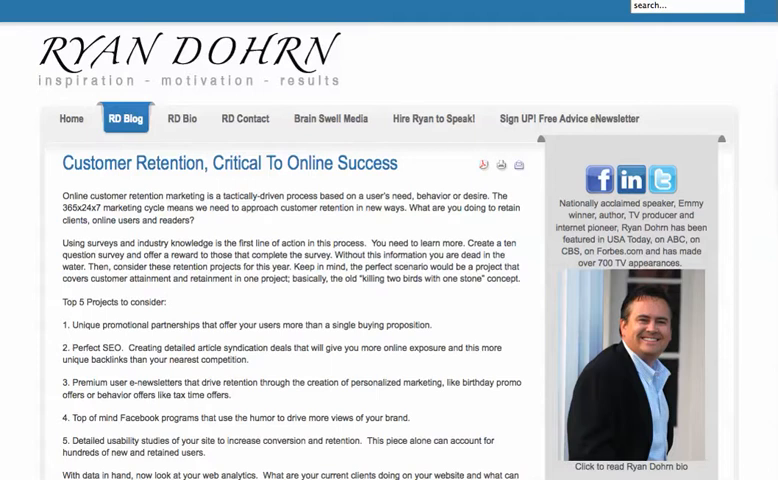
mouse_move(410, 60)
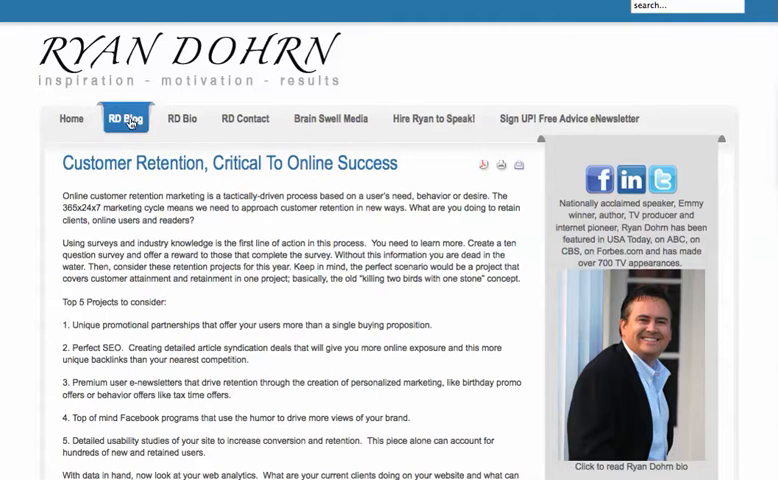
left_click(124, 120)
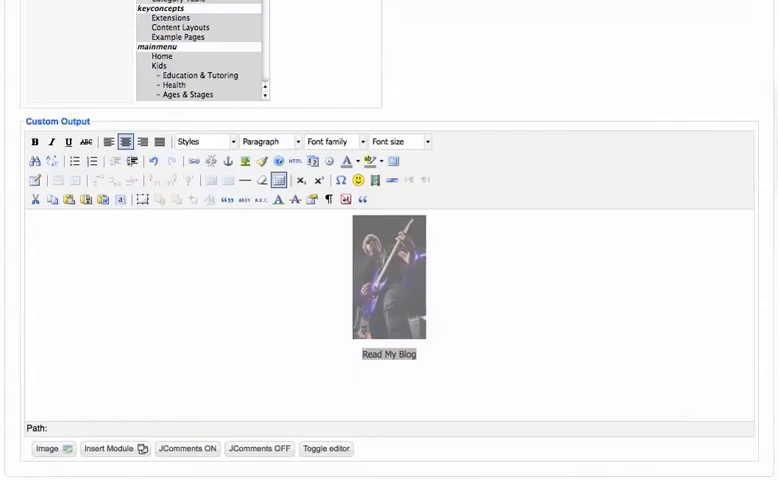
mouse_move(408, 292)
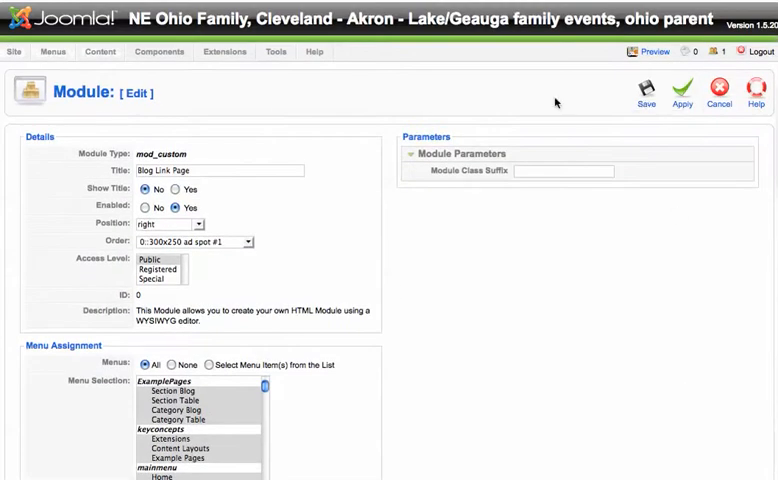
mouse_move(172, 252)
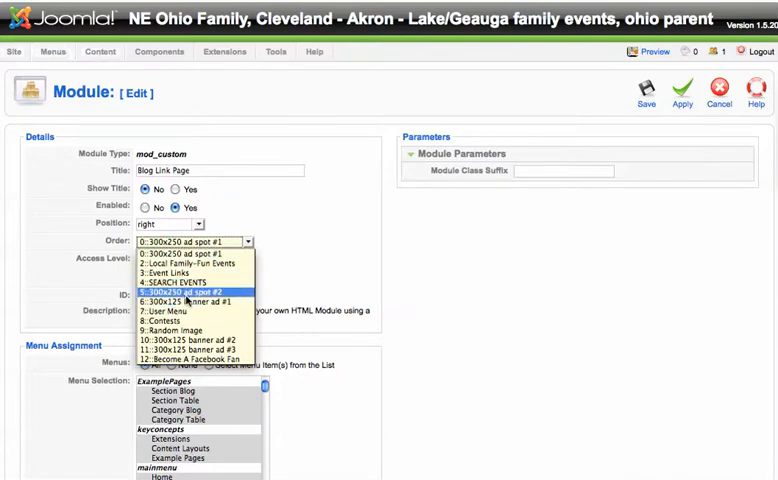
- Order the module after '6: 300x125 banner ad #1' and save it
left_click(184, 302)
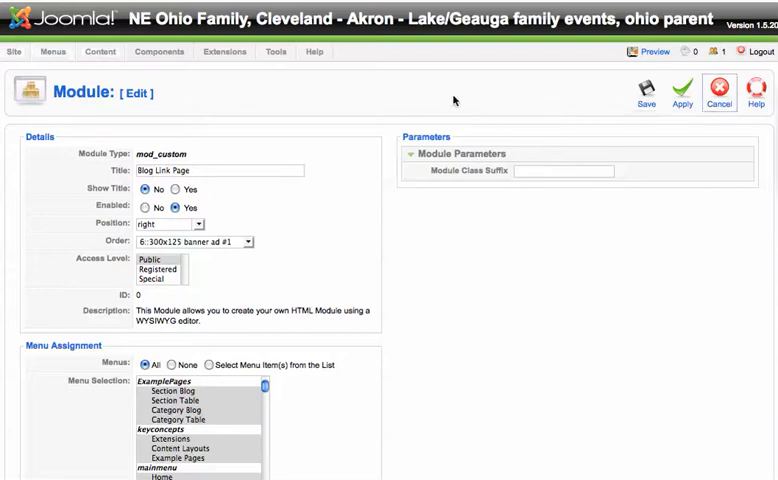
left_click(716, 90)
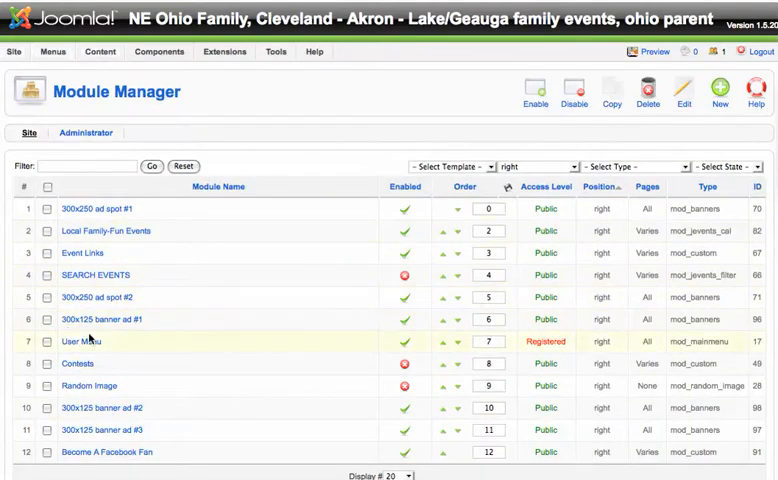
mouse_move(330, 108)
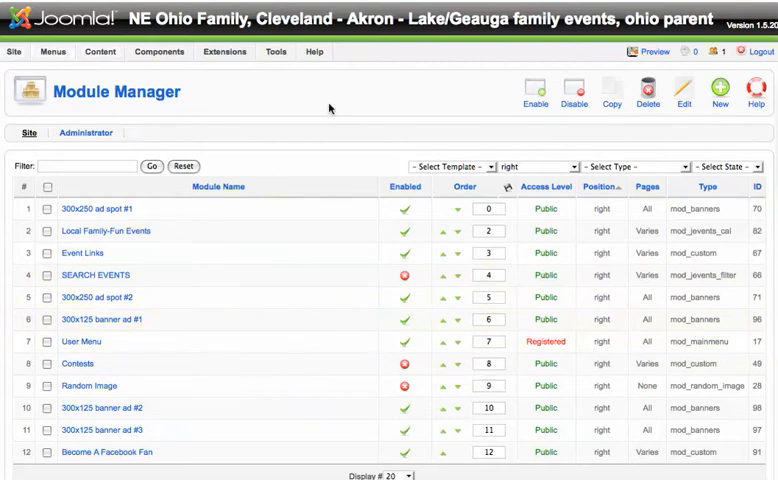
mouse_move(320, 116)
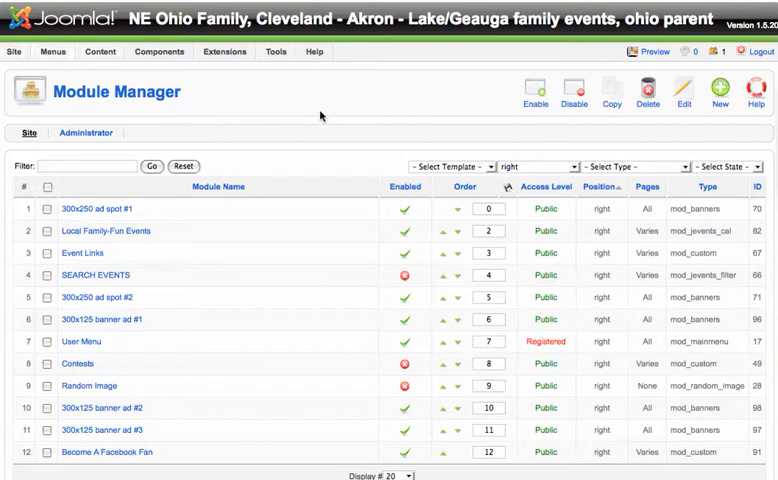